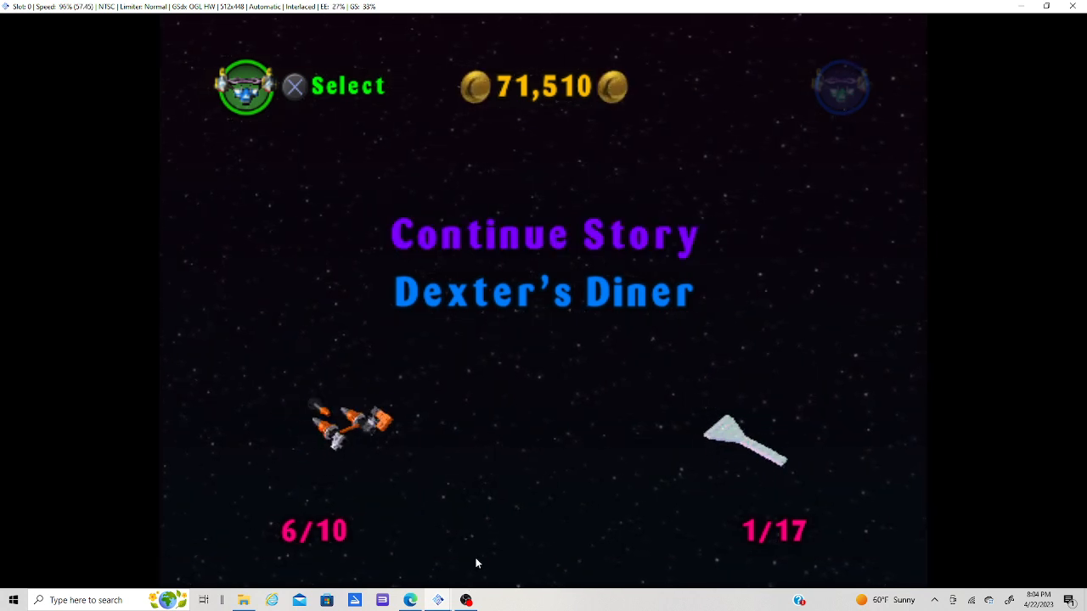
mouse_move(465, 601)
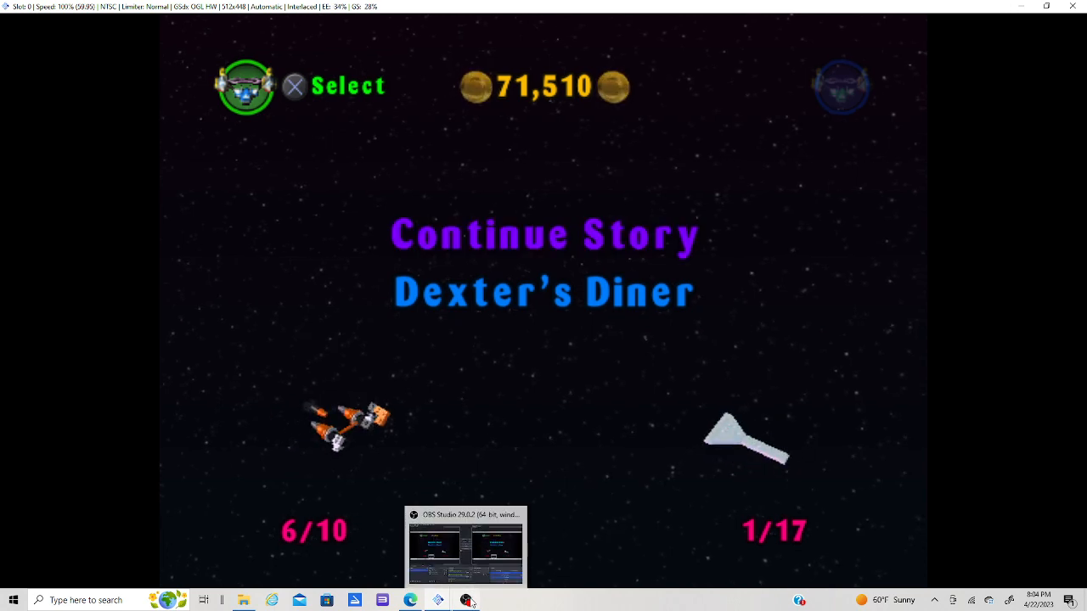